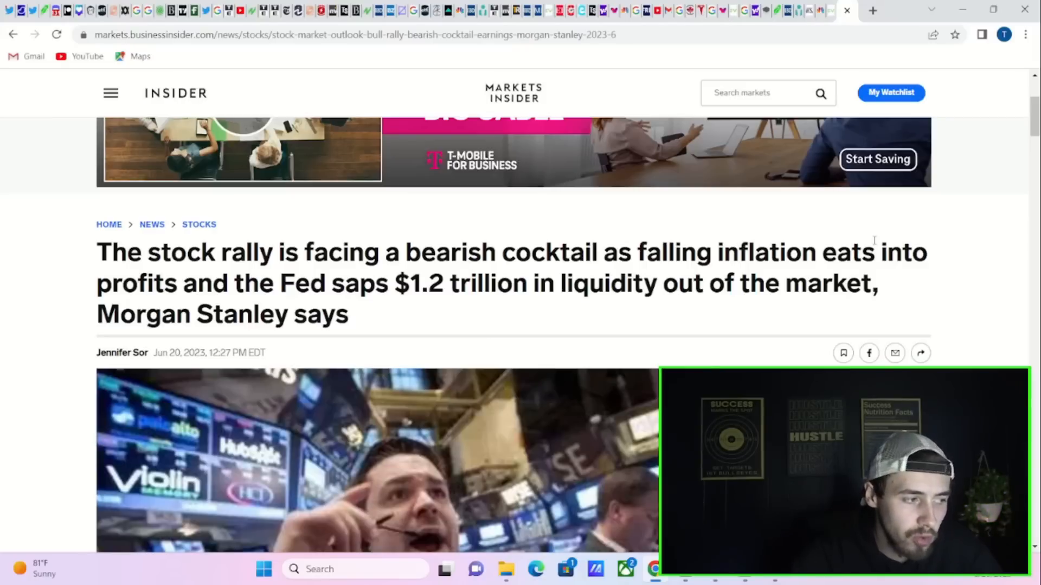
Step: Scroll the Morgan Stanley bearish-cocktail article down to its key bullet-point summary
{"action": "scroll", "scroll_direction": "down", "scroll_amount": 3}
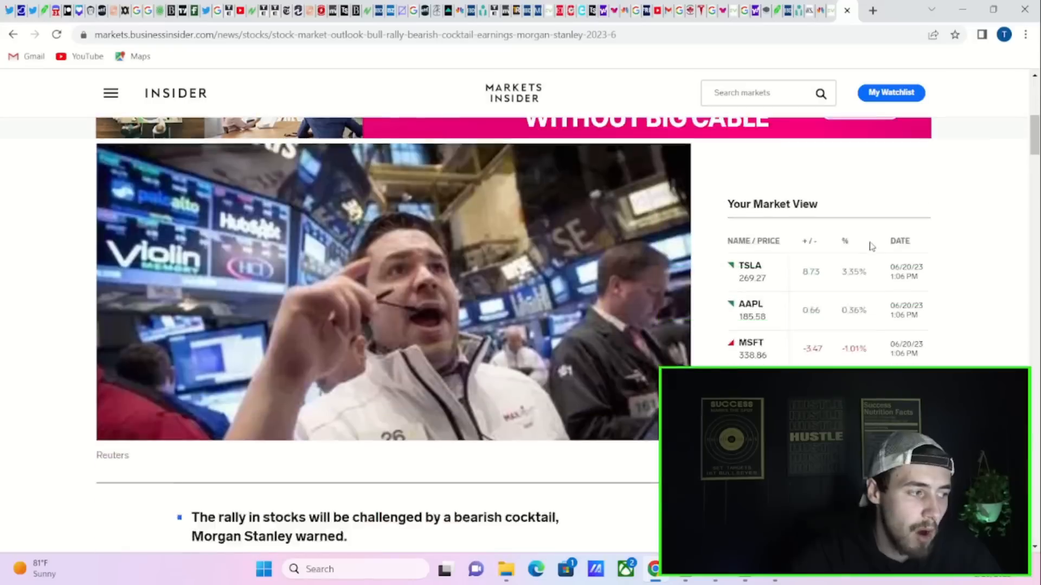
{"action": "scroll", "scroll_direction": "down", "scroll_amount": 3}
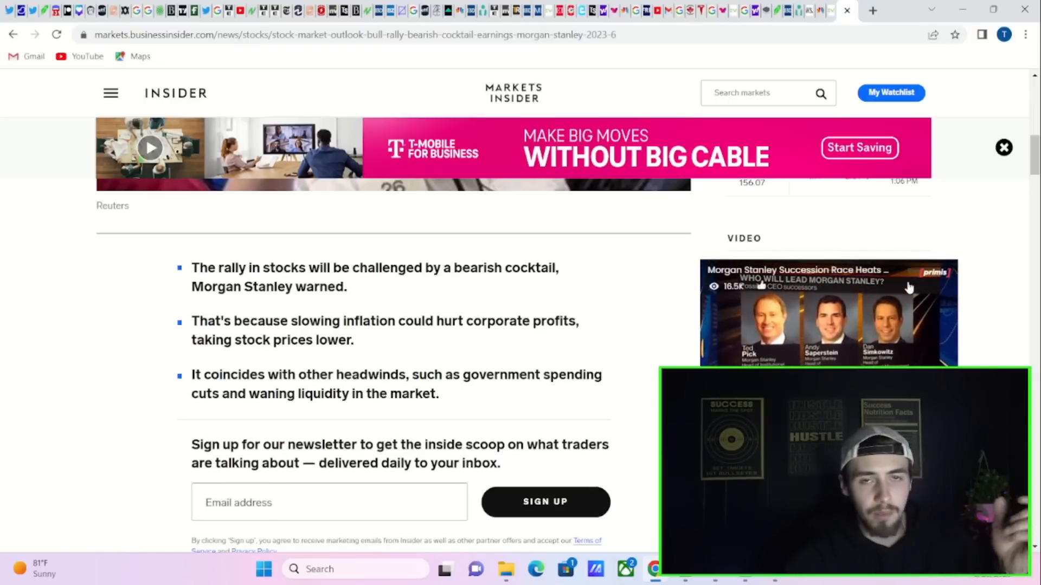
{"action": "mouse_move", "coordinate": [899, 283]}
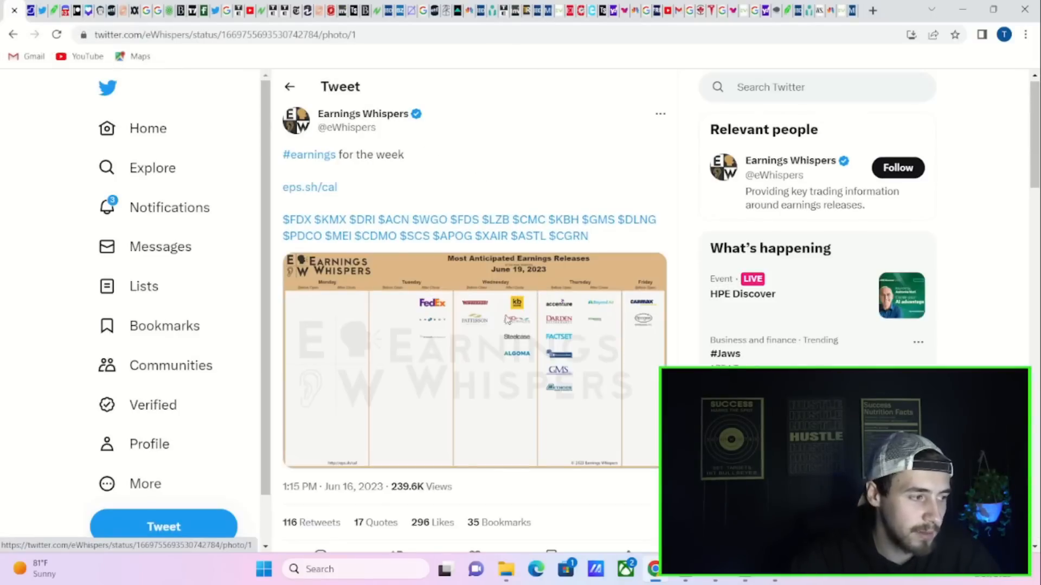
Step: Enlarge the Earnings Whispers weekly calendar image showing FedEx, Accenture, Darden and CarMax
{"action": "left_click", "coordinate": [495, 359]}
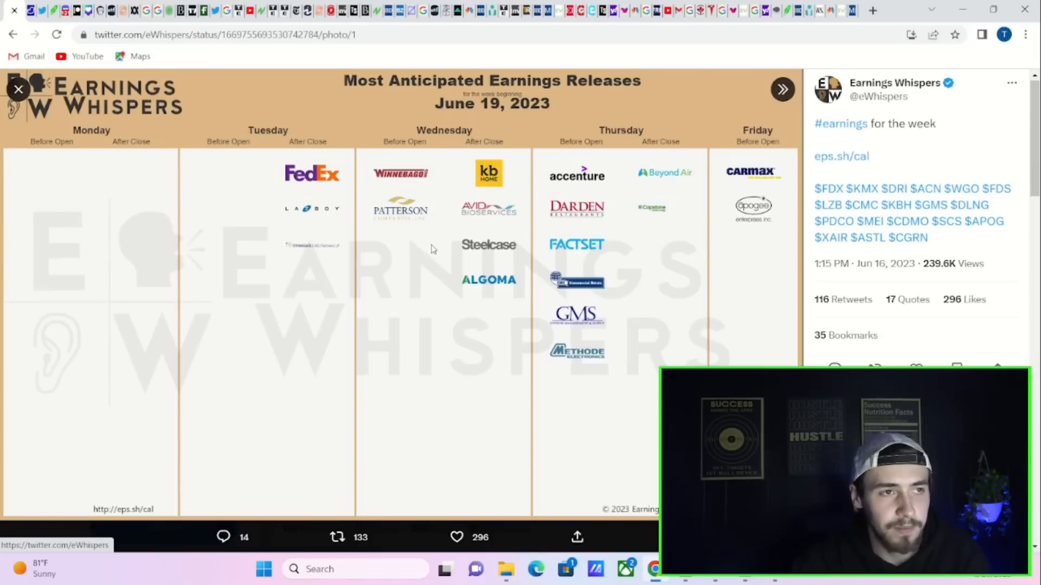
{"action": "mouse_move", "coordinate": [410, 242]}
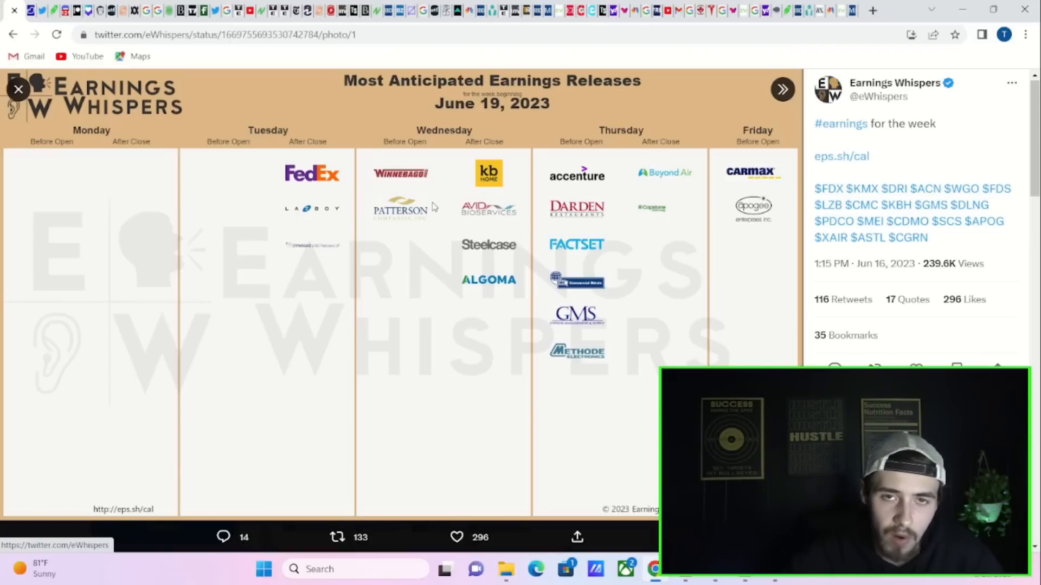
{"action": "mouse_move", "coordinate": [409, 234]}
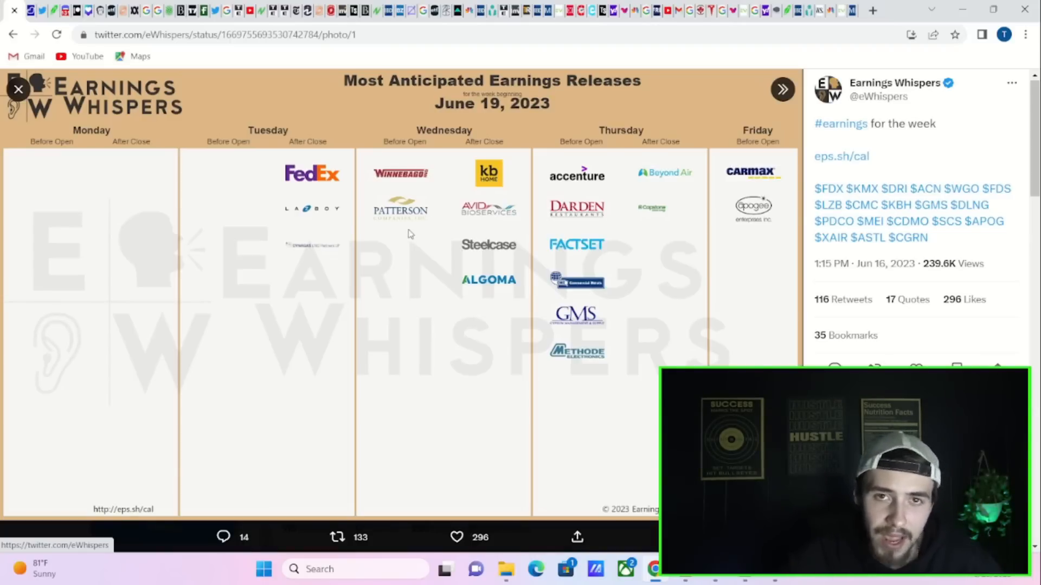
{"action": "mouse_move", "coordinate": [373, 257]}
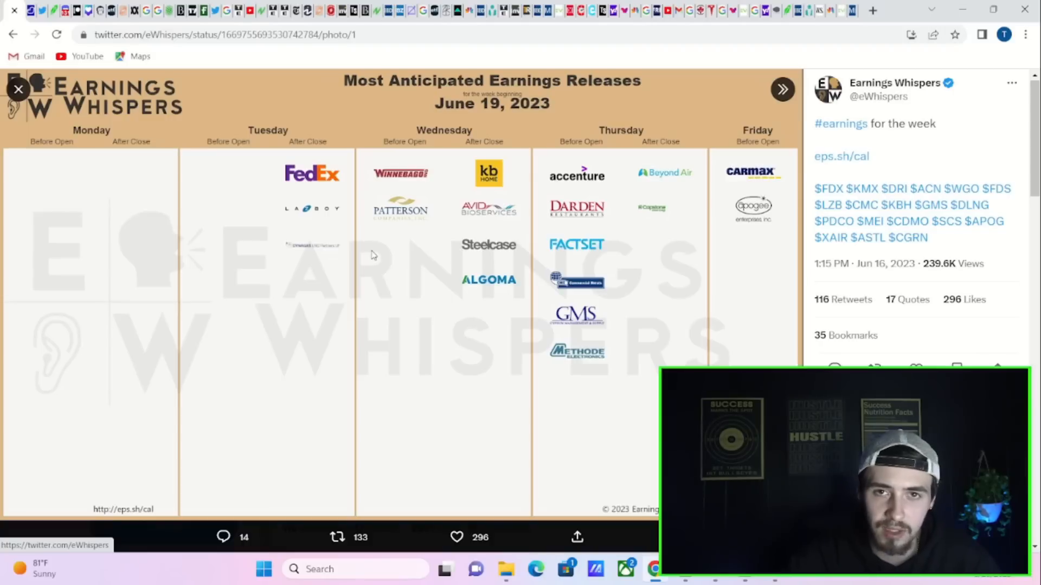
{"action": "mouse_move", "coordinate": [548, 232]}
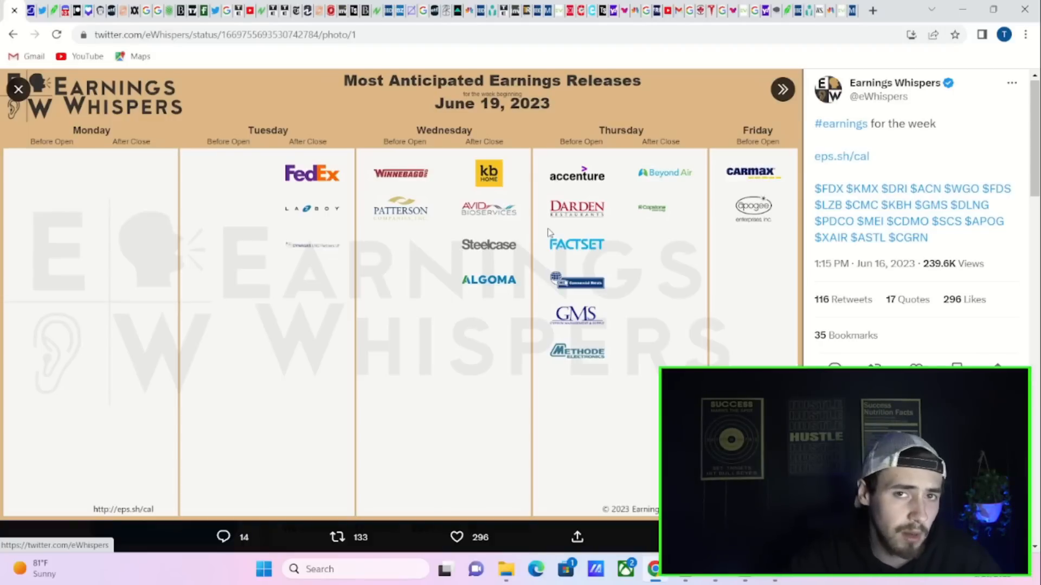
{"action": "mouse_move", "coordinate": [489, 242]}
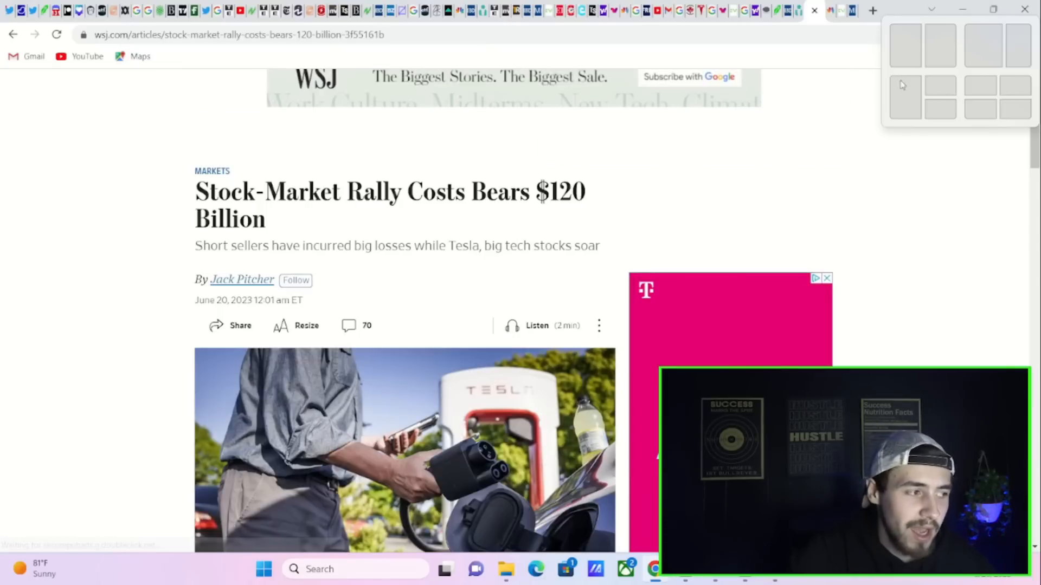
Step: Highlight '$120 Billion' in the WSJ headline 'Stock-Market Rally Costs Bears $120 Billion'
{"action": "double_click", "coordinate": [560, 192]}
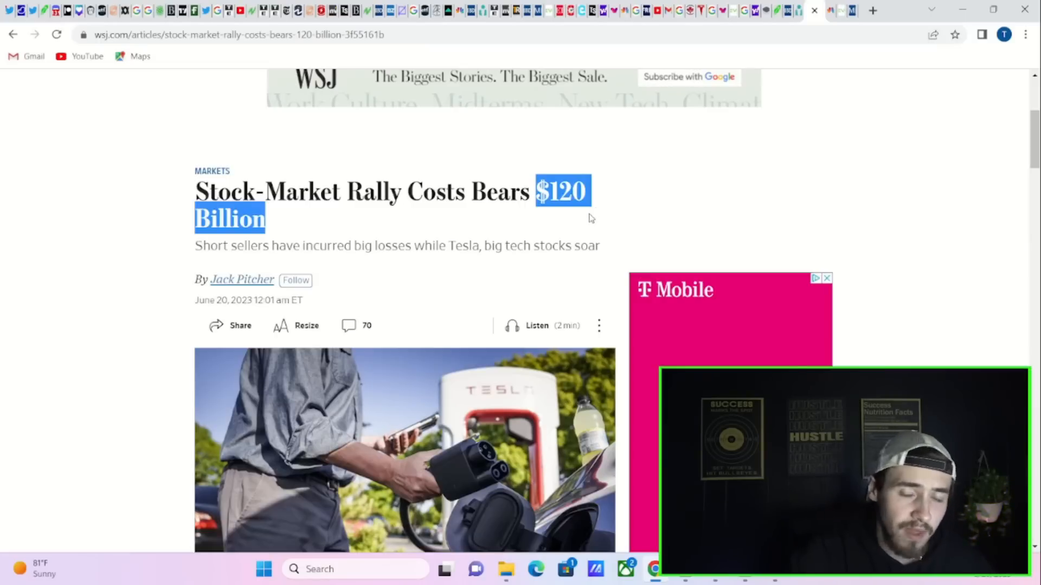
{"action": "mouse_move", "coordinate": [616, 131]}
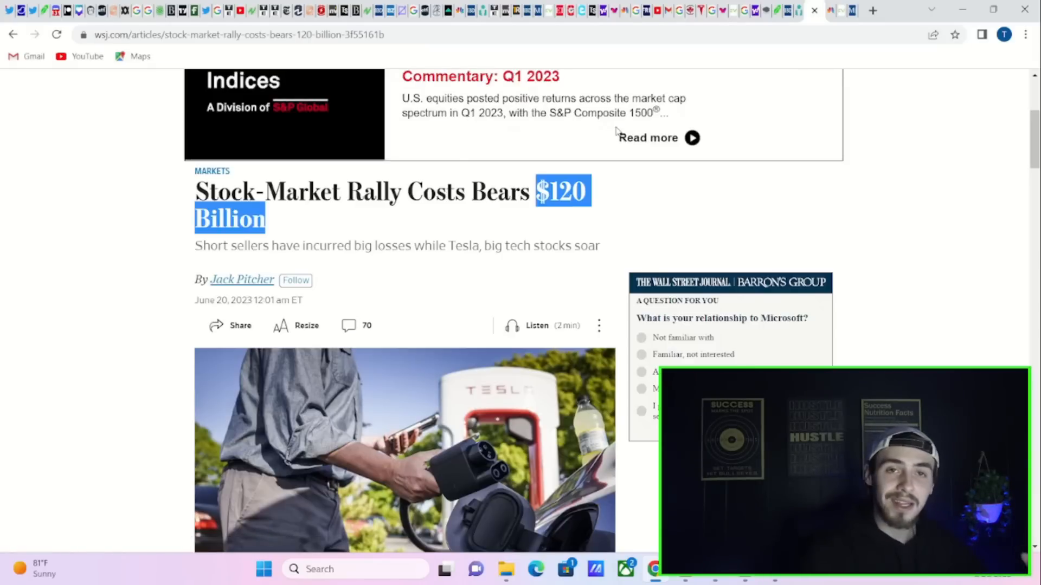
{"action": "mouse_move", "coordinate": [617, 131]}
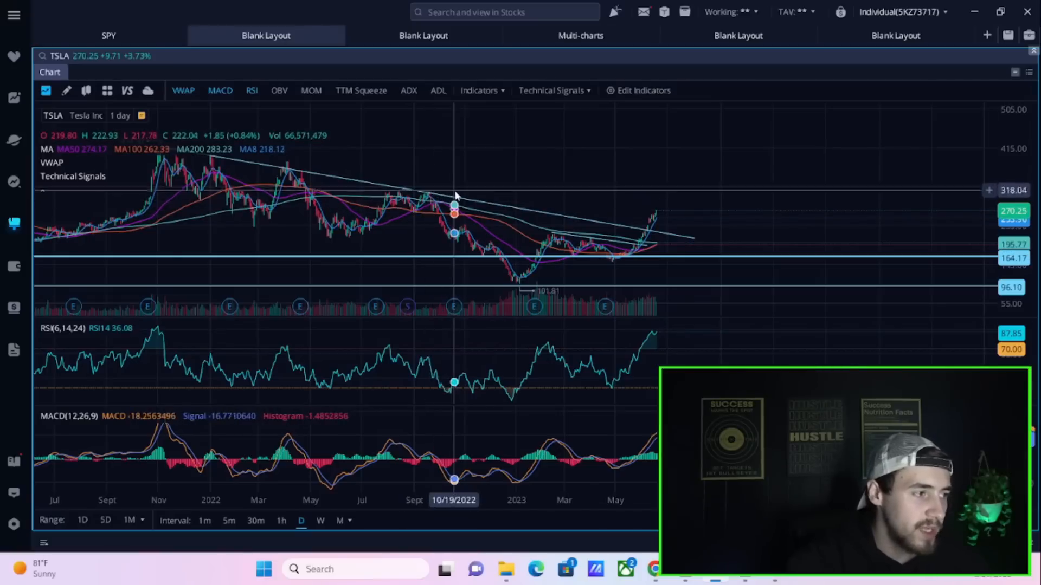
{"action": "mouse_move", "coordinate": [455, 194]}
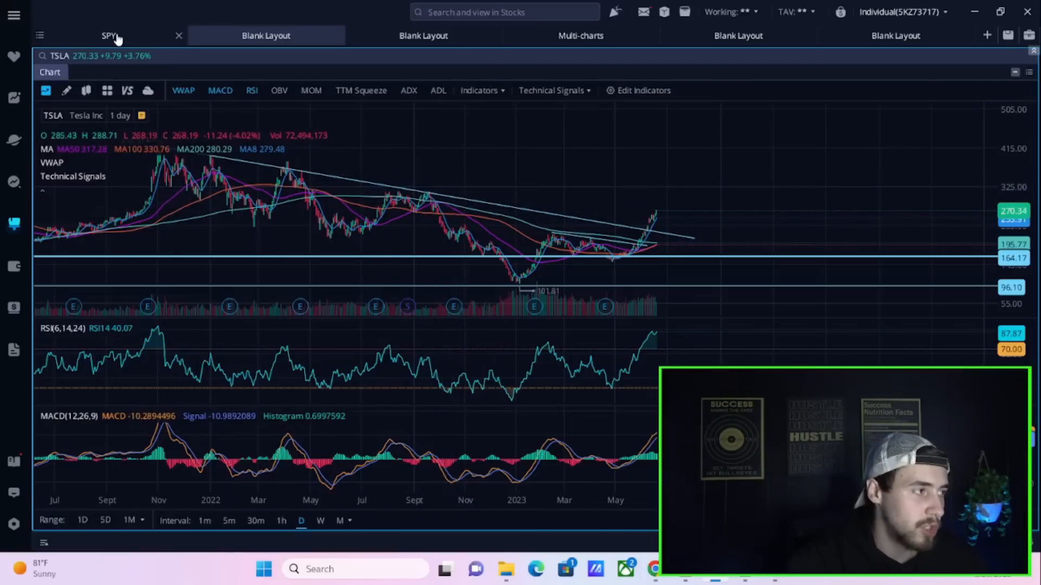
Step: View the SPY daily chart, then return to the TSLA chart at 270.31, up 3.75%
{"action": "left_click", "coordinate": [110, 36]}
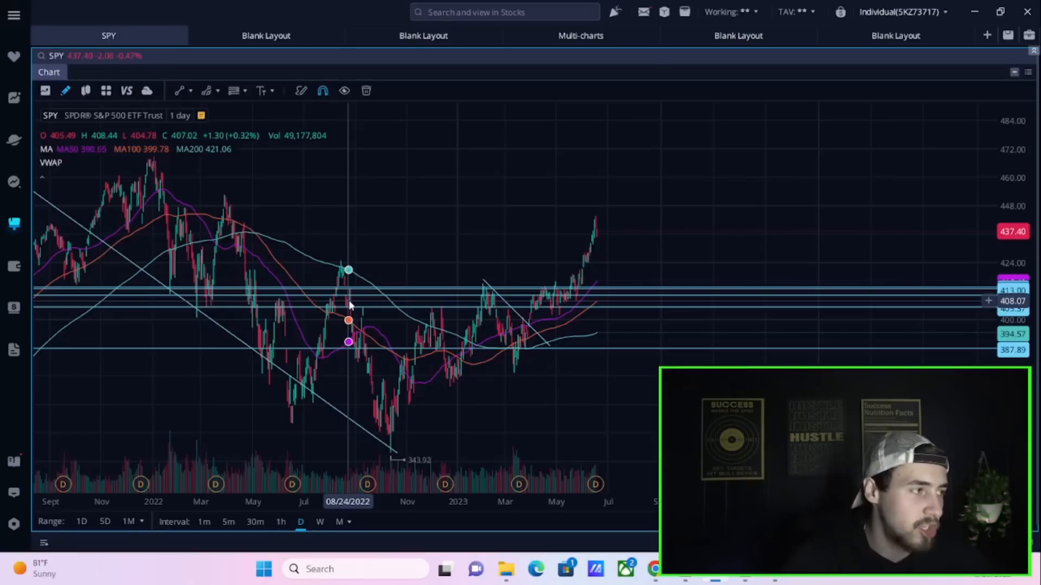
{"action": "left_click", "coordinate": [265, 36]}
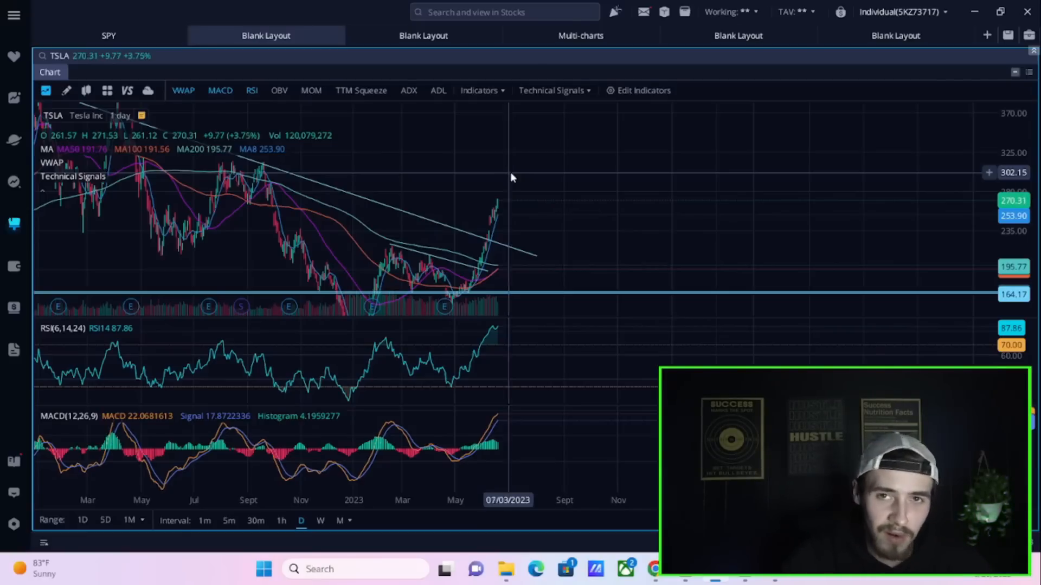
{"action": "mouse_move", "coordinate": [685, 226]}
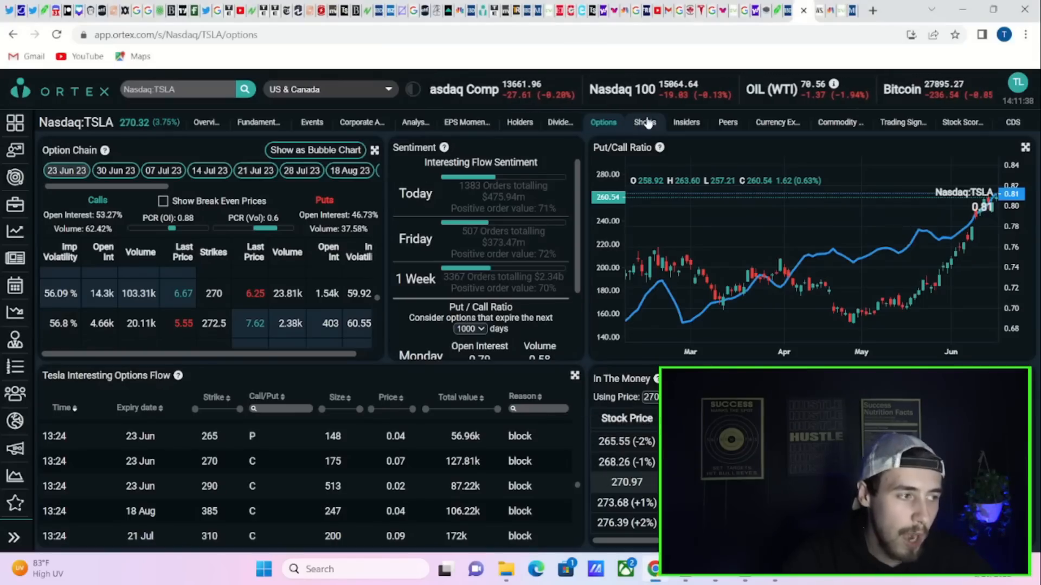
Step: Open ORTEX's Tesla daily short interest page ($23.27b short interest, short score 31)
{"action": "left_click", "coordinate": [644, 122]}
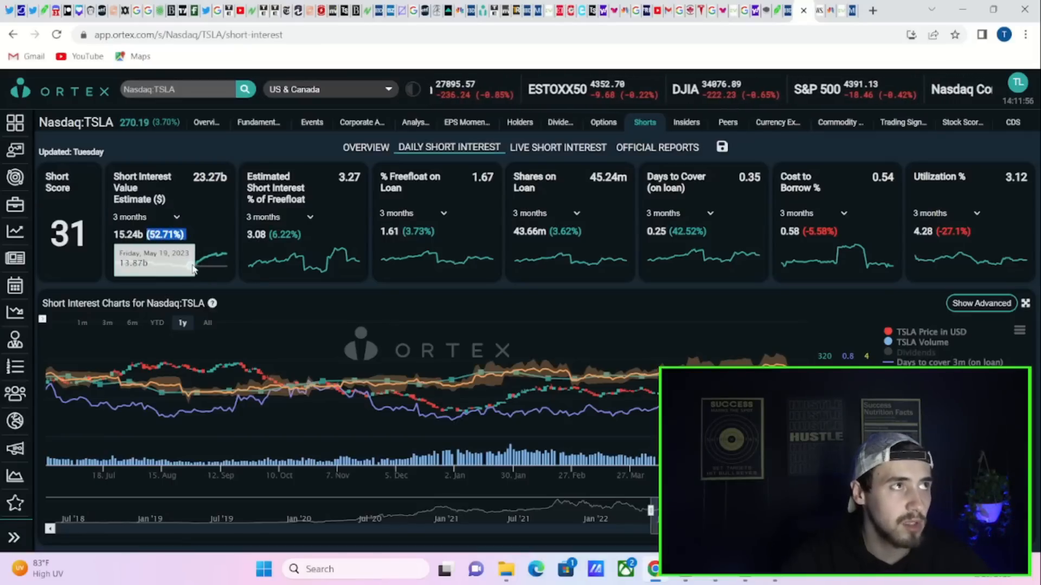
{"action": "mouse_move", "coordinate": [196, 265]}
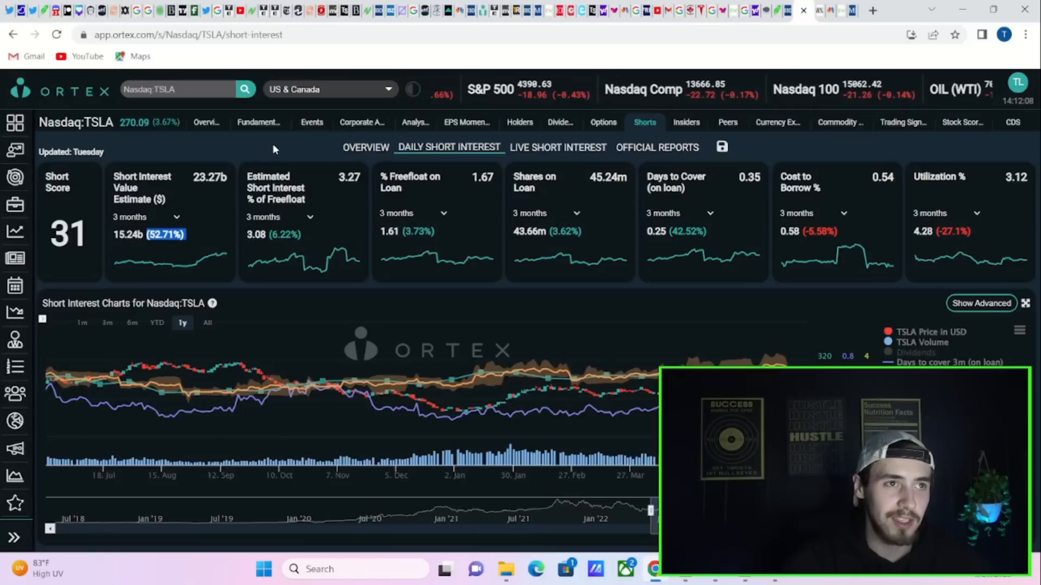
{"action": "mouse_move", "coordinate": [277, 137]}
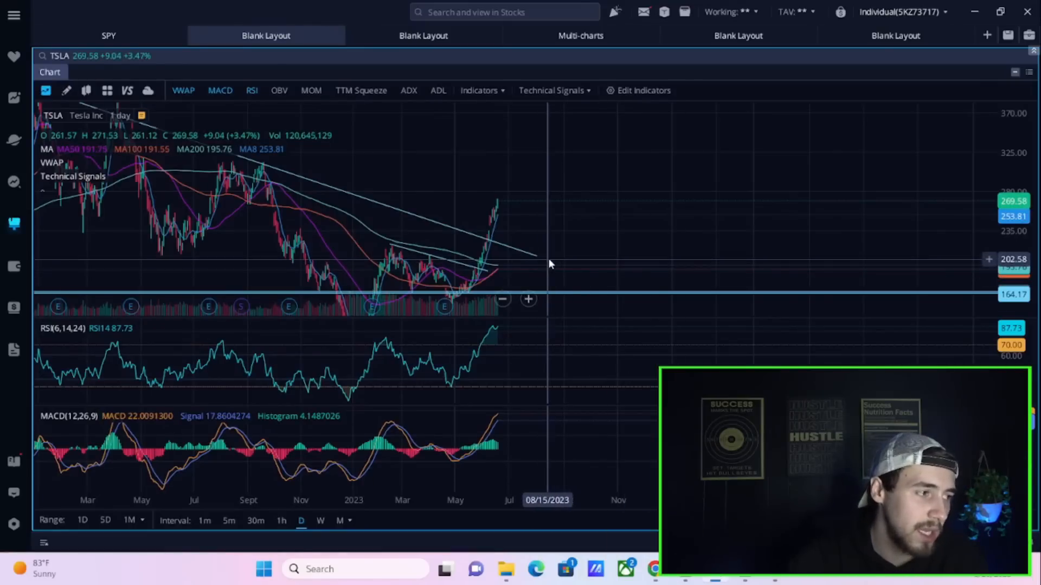
{"action": "mouse_move", "coordinate": [570, 197]}
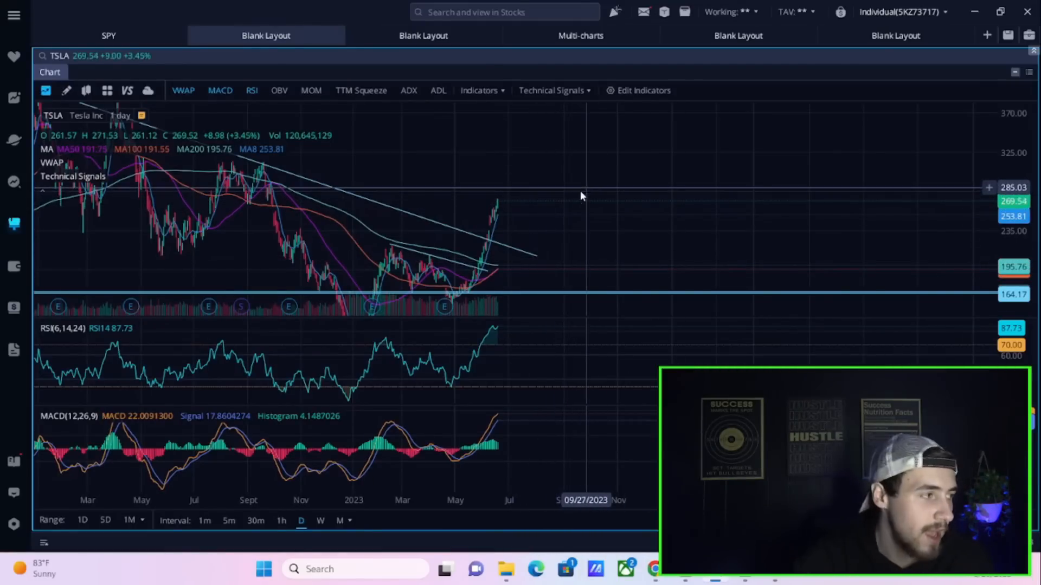
{"action": "left_click", "coordinate": [107, 36]}
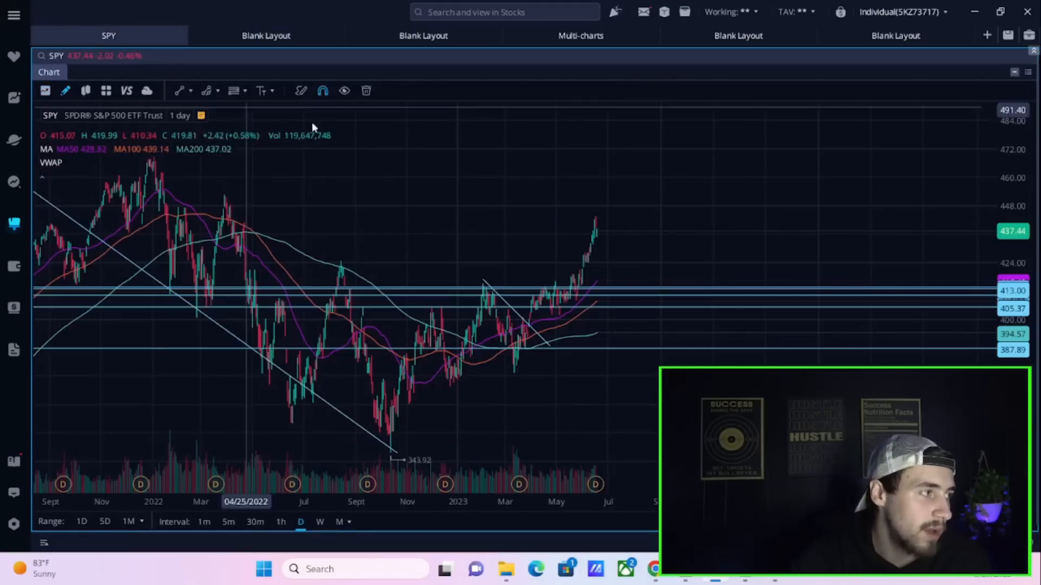
{"action": "left_click", "coordinate": [265, 35]}
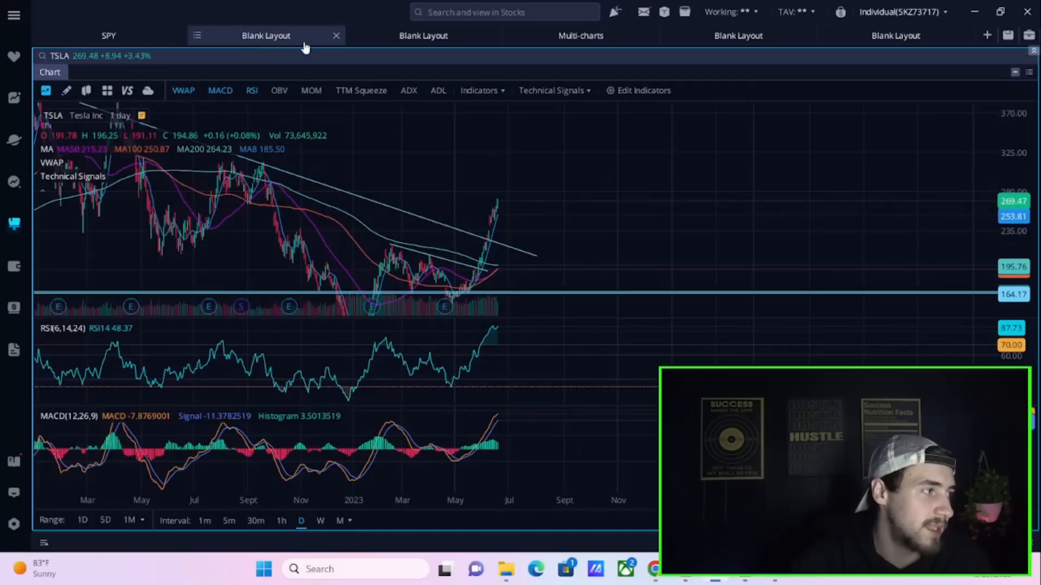
{"action": "mouse_move", "coordinate": [326, 46]}
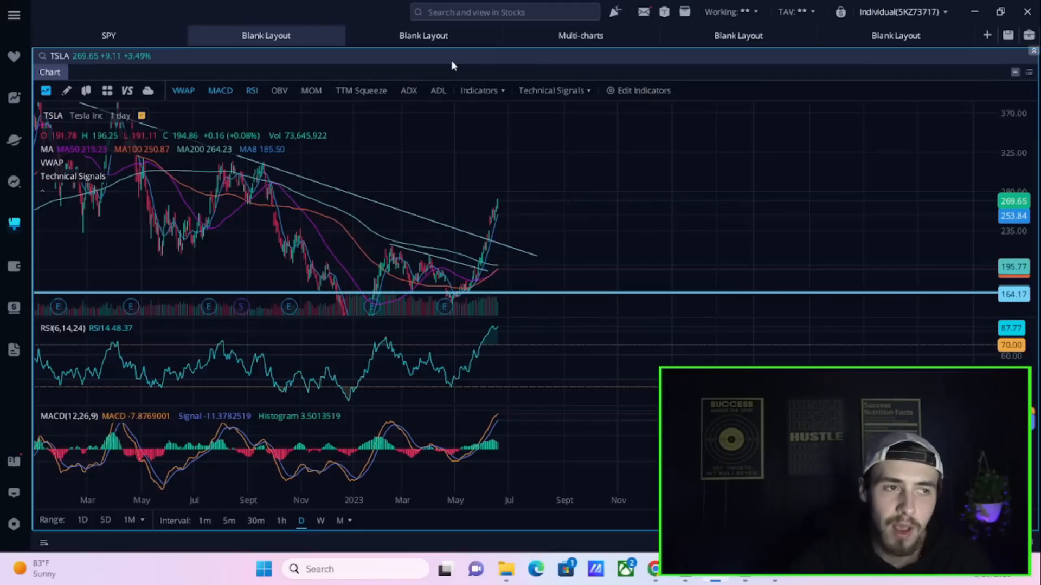
{"action": "mouse_move", "coordinate": [471, 46]}
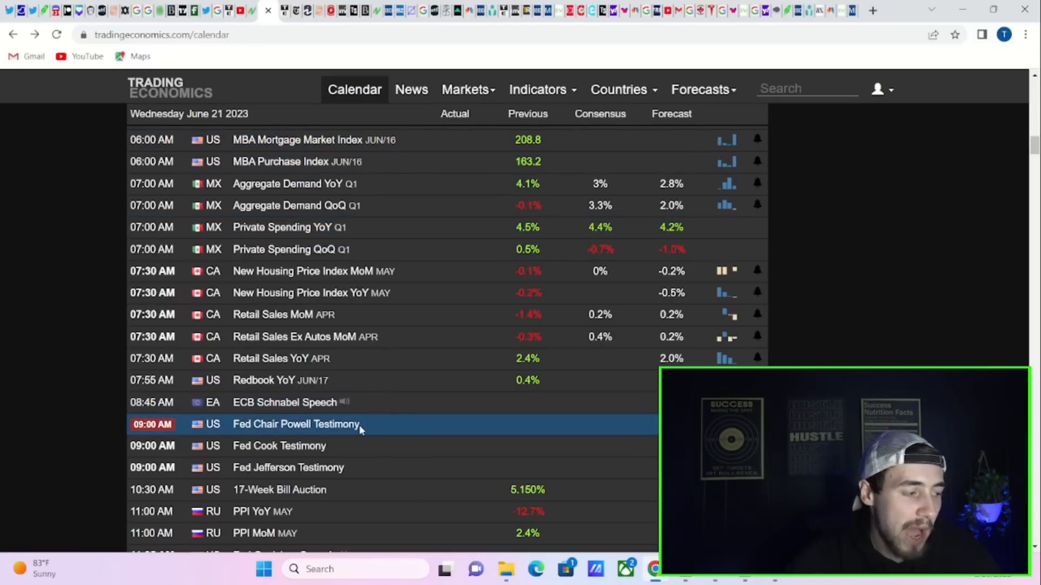
{"action": "mouse_move", "coordinate": [369, 420]}
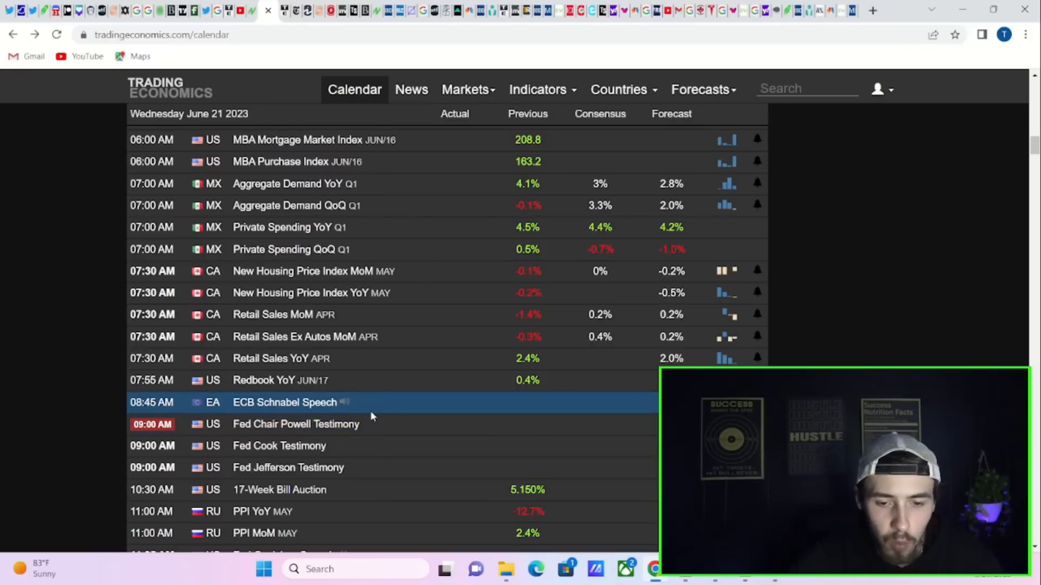
{"action": "mouse_move", "coordinate": [379, 411]}
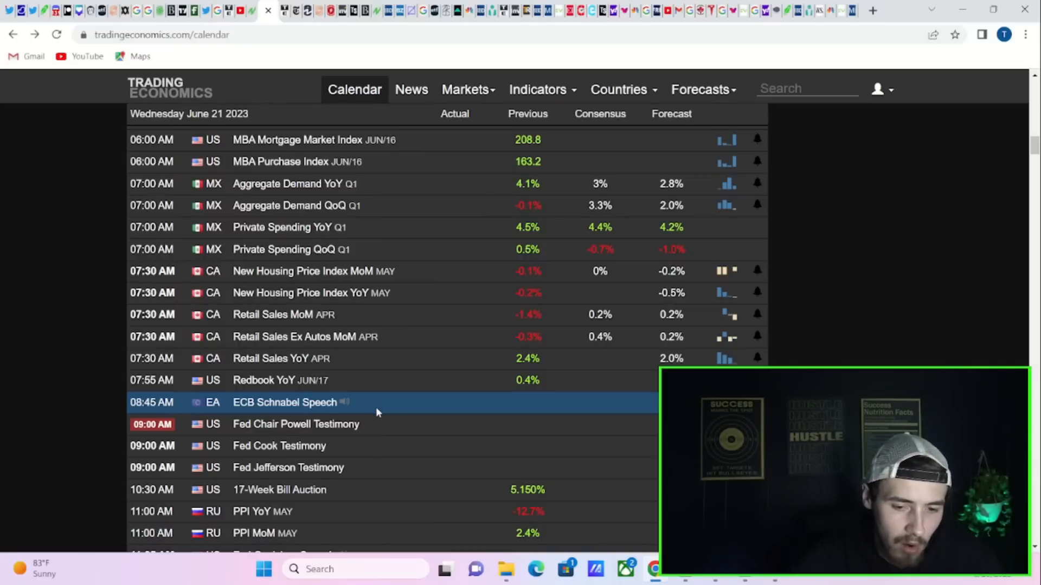
Step: Scroll the calendar to June 20 US housing starts (1.631M) and building permits (1.491M)
{"action": "scroll", "scroll_direction": "down", "scroll_amount": 3}
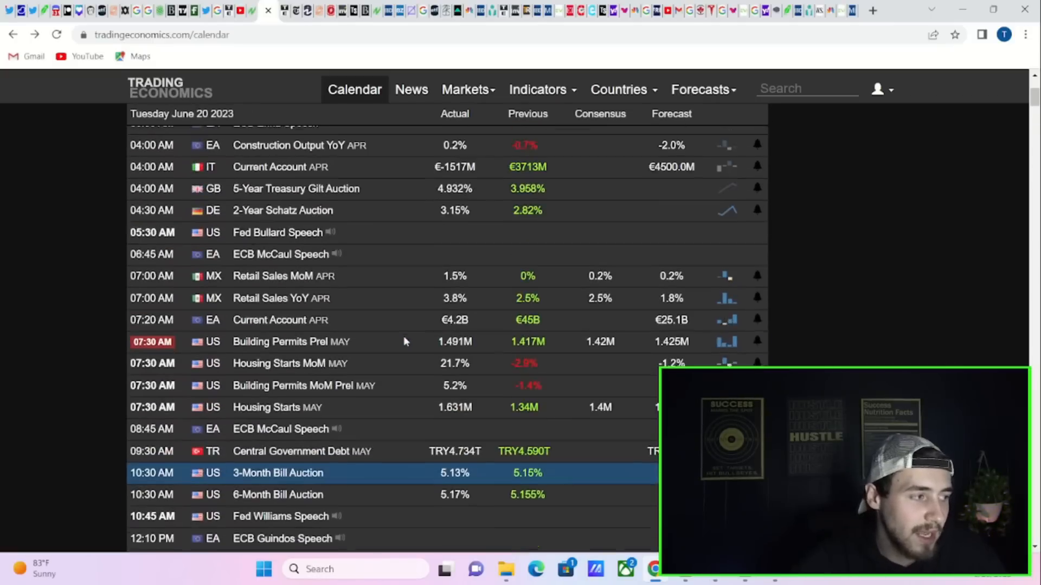
Step: Scroll the calendar toward June 21, past US May housing starts of 1.631M versus 1.4M consensus
{"action": "scroll", "scroll_direction": "down", "scroll_amount": 3}
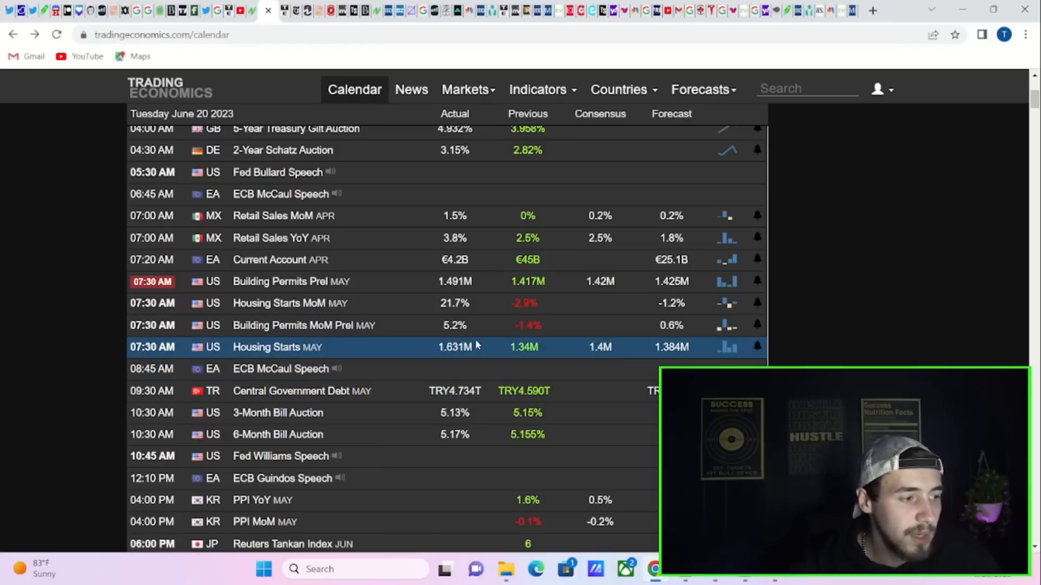
{"action": "mouse_move", "coordinate": [696, 331]}
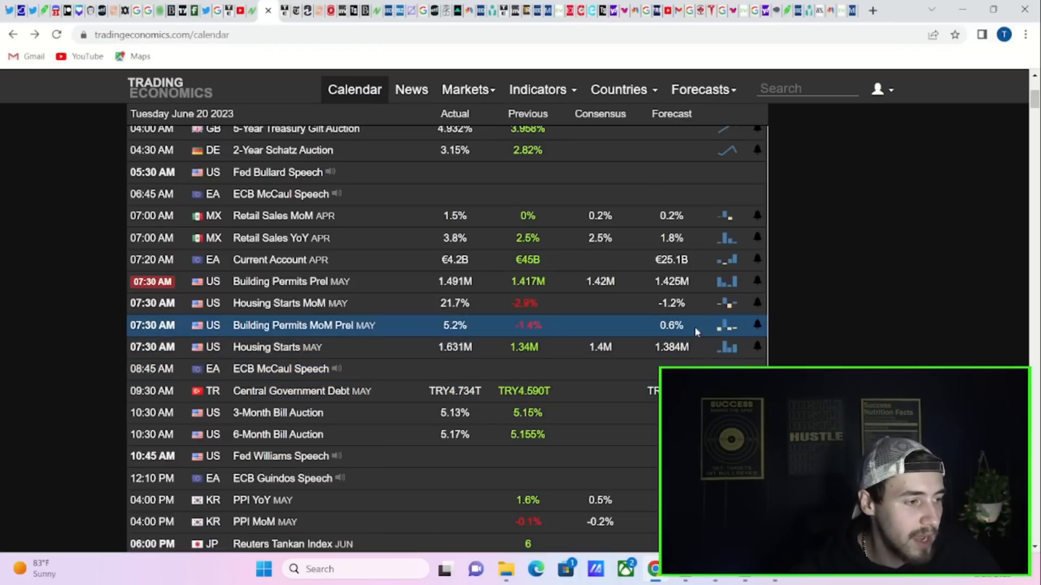
{"action": "mouse_move", "coordinate": [837, 298]}
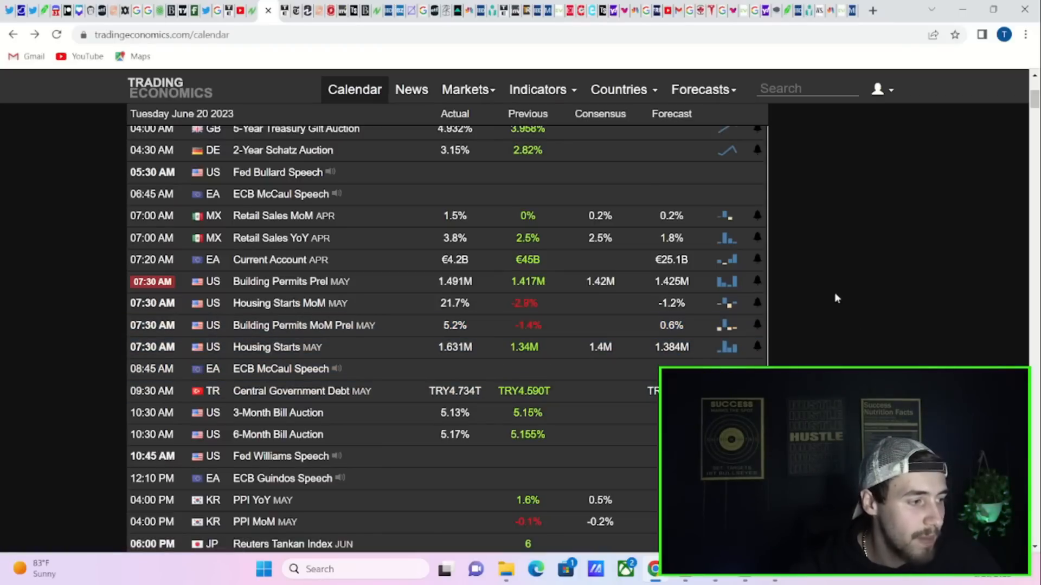
{"action": "mouse_move", "coordinate": [476, 360]}
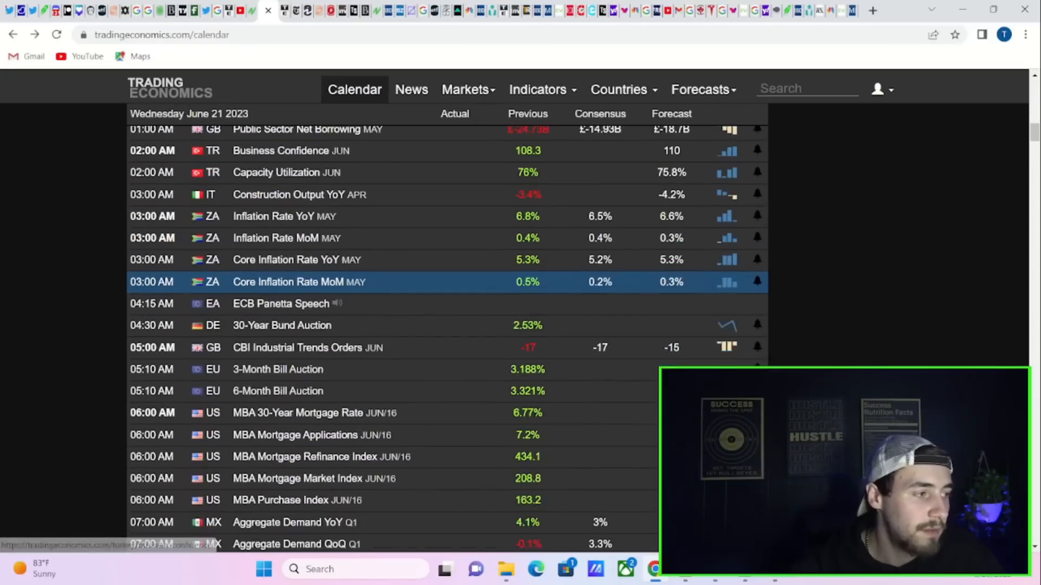
Step: Scroll past June 21 afternoon events into June 22, including Indonesia's 5.75% rate decision
{"action": "scroll", "scroll_direction": "down", "scroll_amount": 3}
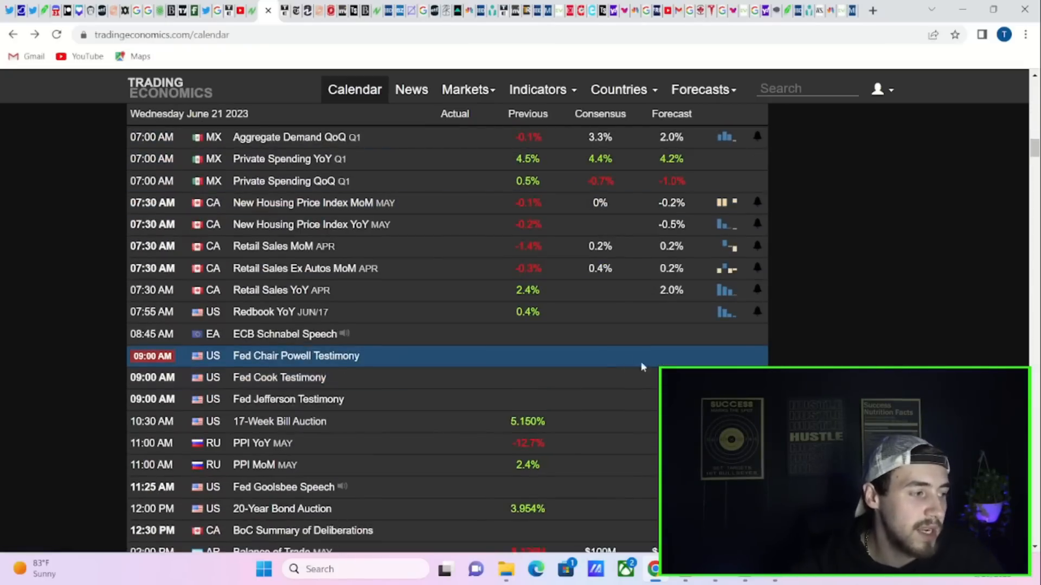
{"action": "scroll", "scroll_direction": "down", "scroll_amount": 3}
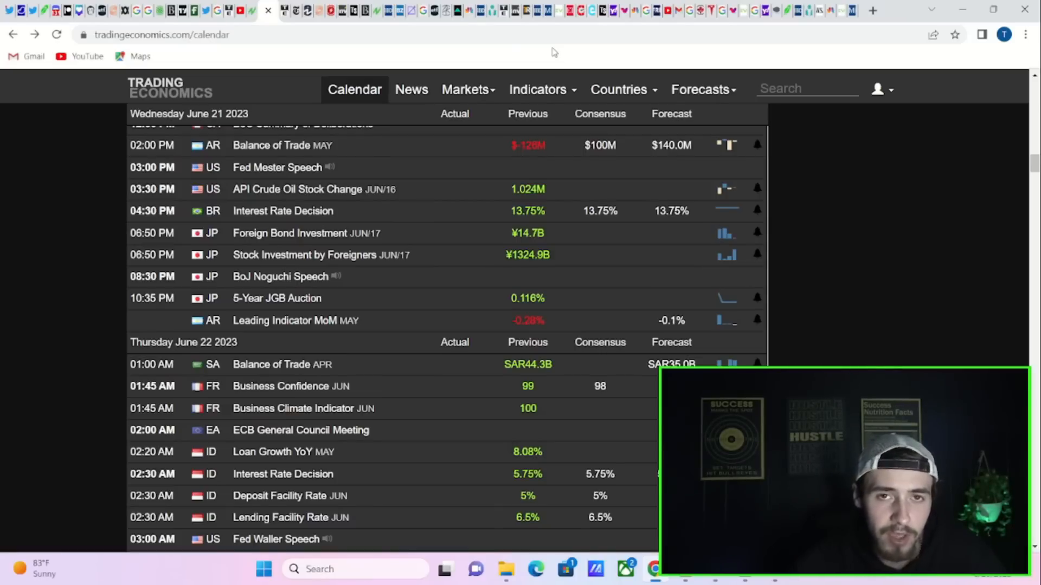
{"action": "mouse_move", "coordinate": [577, 63]}
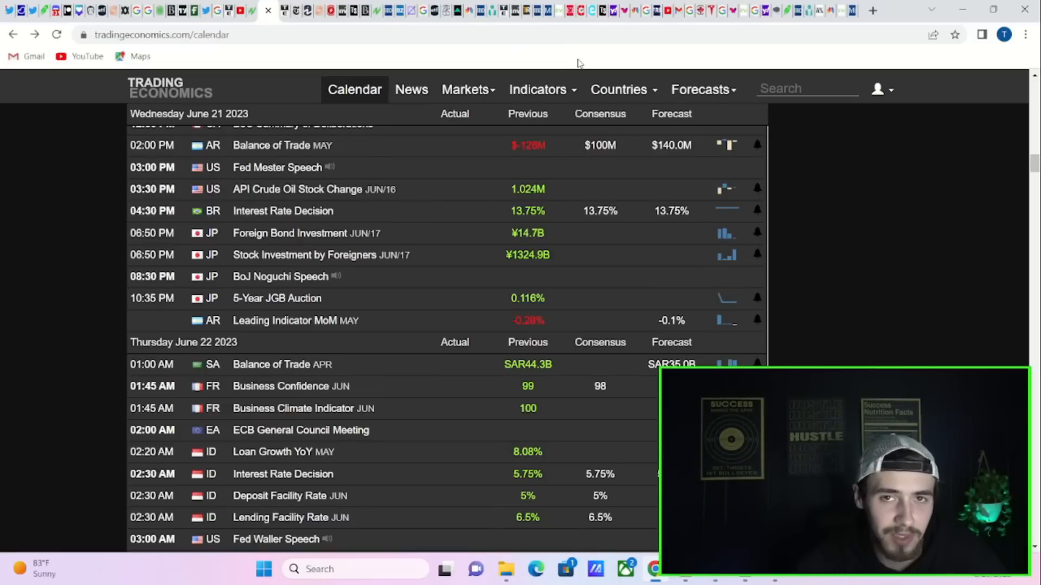